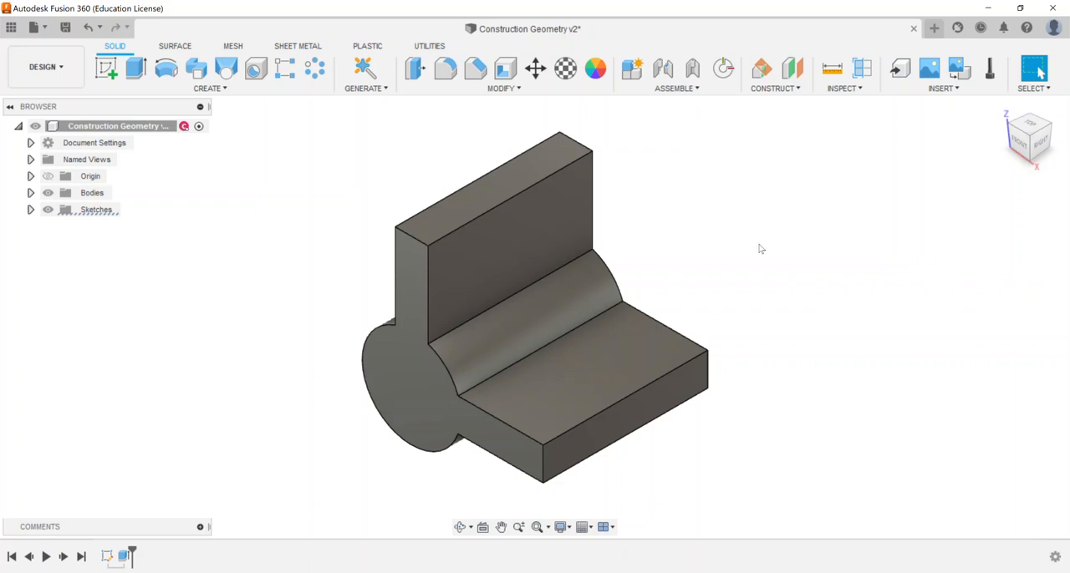
Step: Show the Inspect menu of analysis tools for the L-bracket part
{"action": "left_click", "coordinate": [846, 87]}
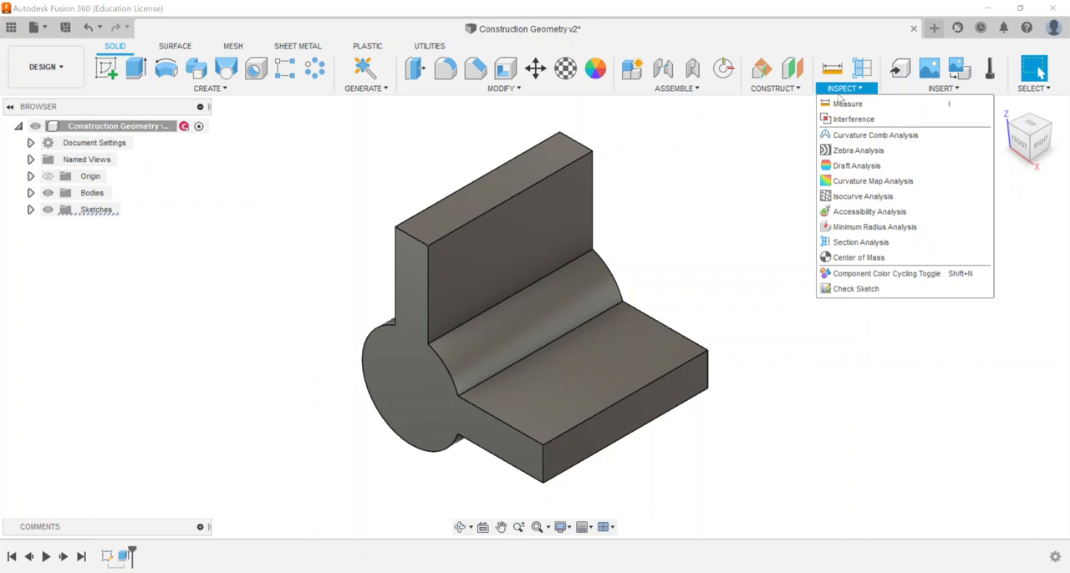
Step: Start Measure and switch the selection filter to whole bodies, picking the L-bracket
{"action": "left_click", "coordinate": [849, 104]}
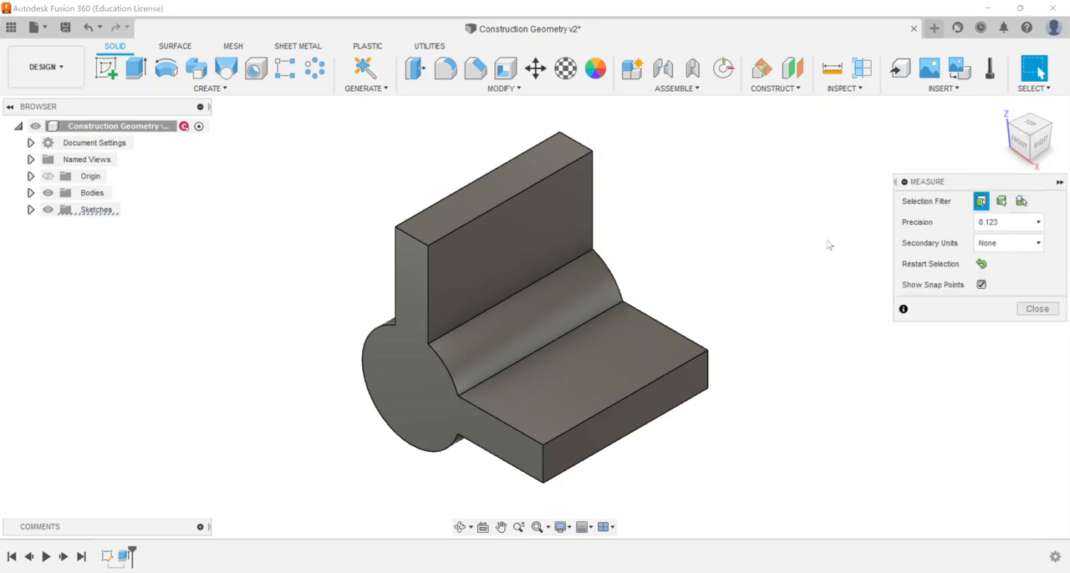
{"action": "mouse_move", "coordinate": [980, 200]}
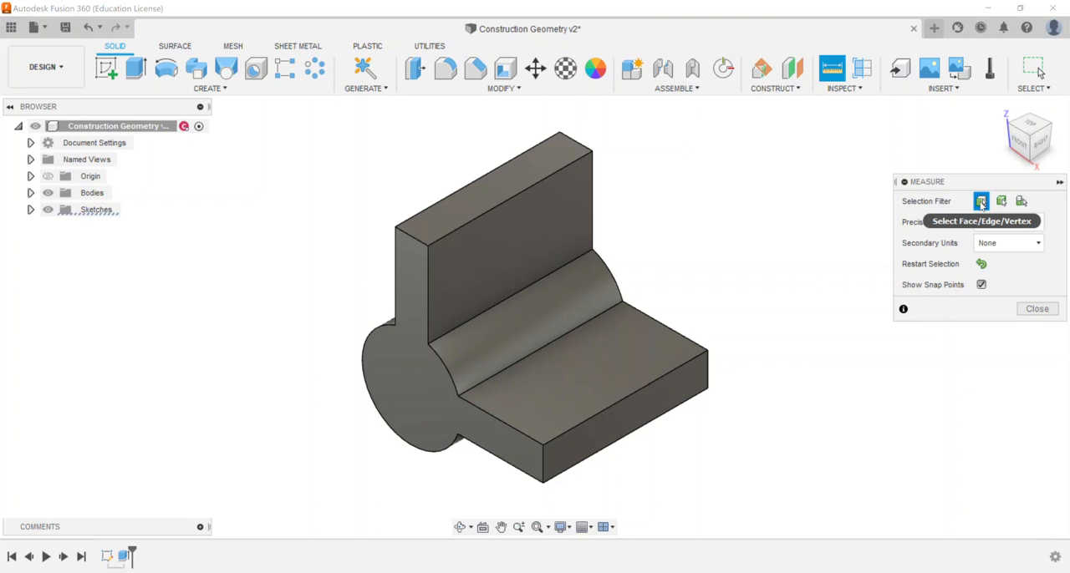
{"action": "mouse_move", "coordinate": [1001, 200]}
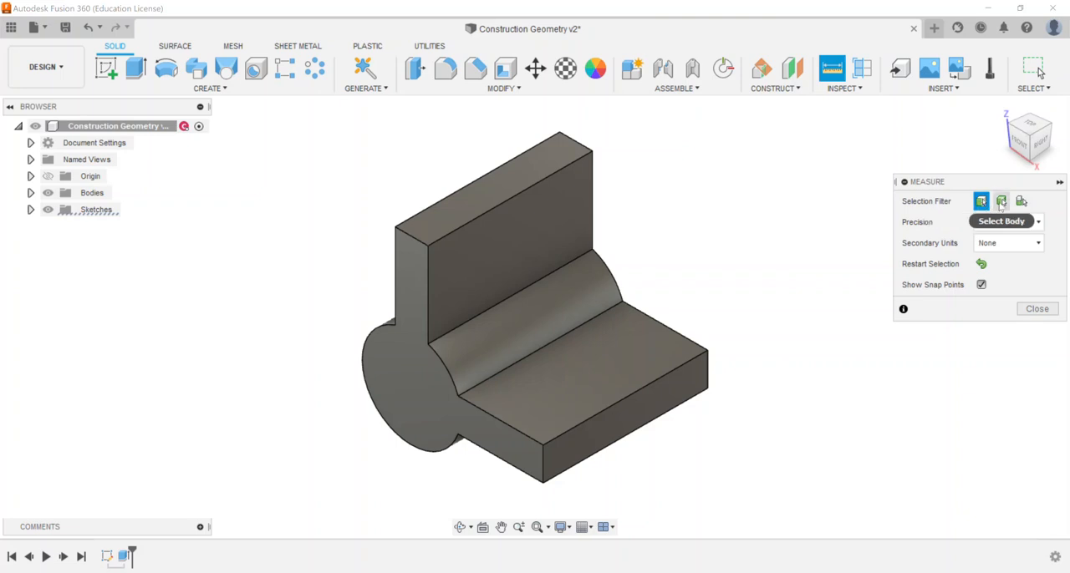
{"action": "mouse_move", "coordinate": [1019, 201]}
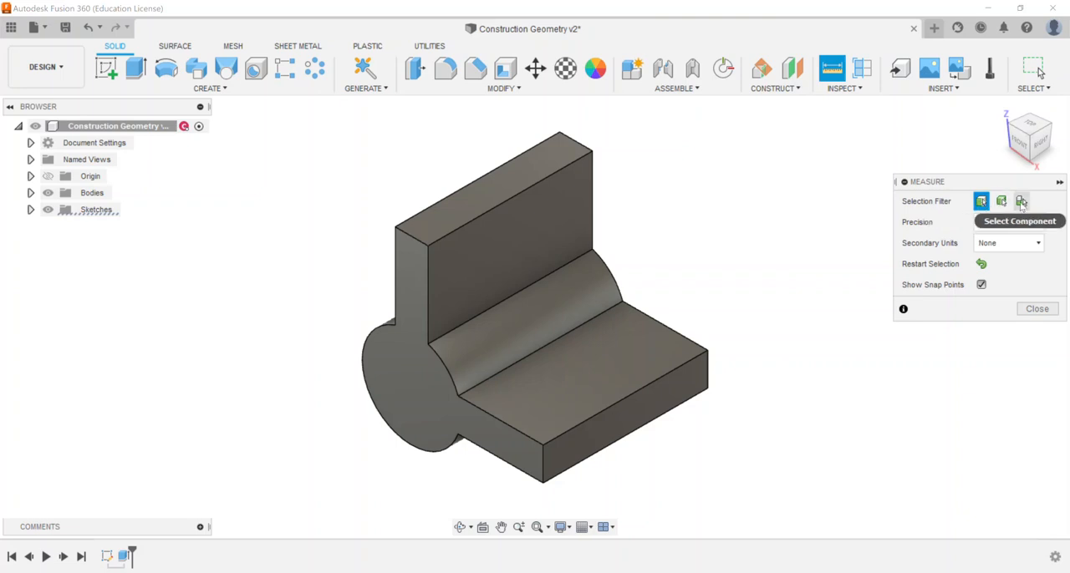
{"action": "left_click", "coordinate": [1002, 201]}
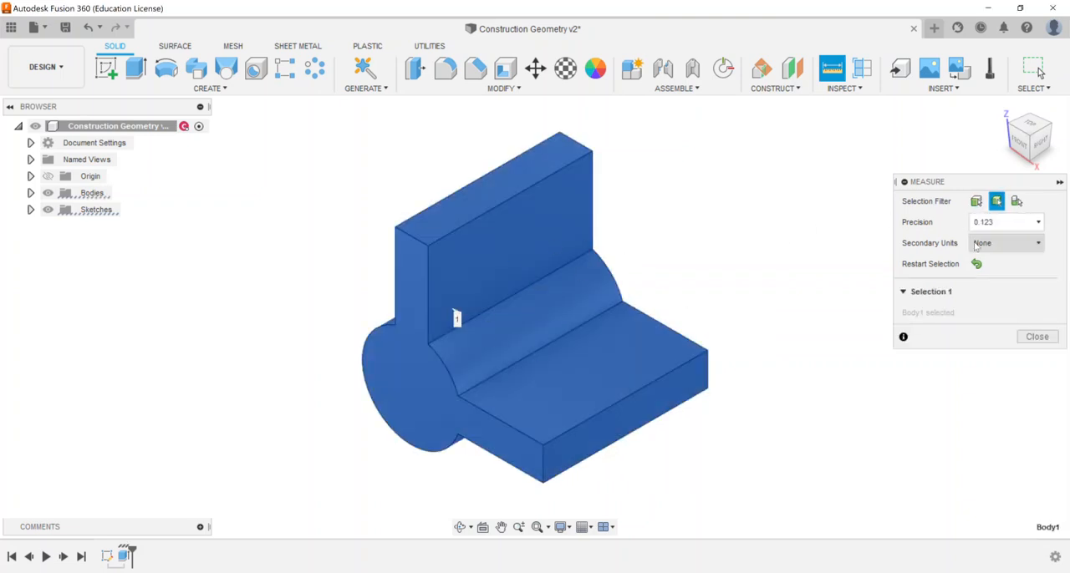
{"action": "mouse_move", "coordinate": [358, 245]}
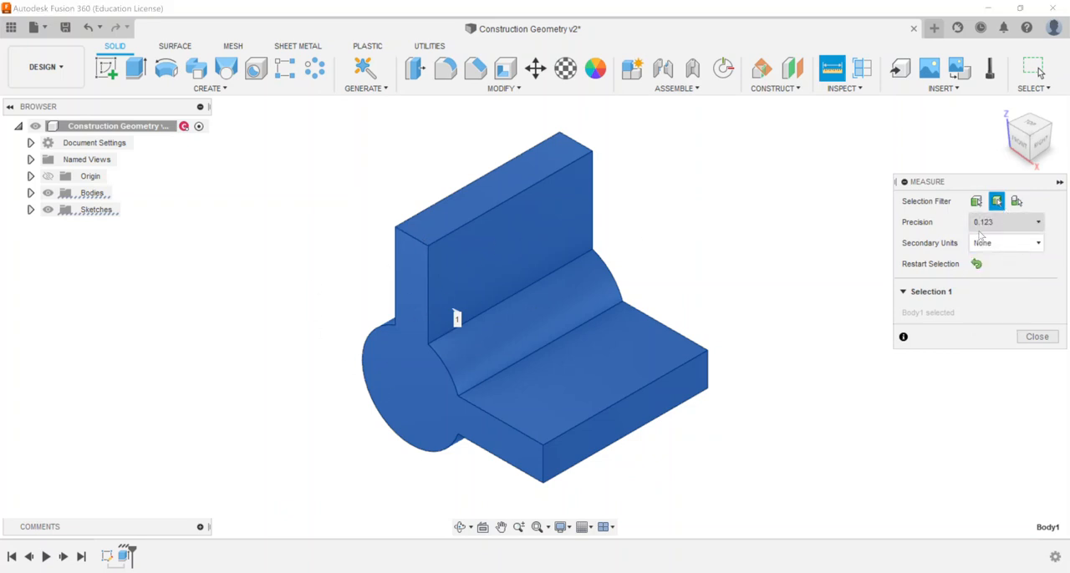
{"action": "mouse_move", "coordinate": [976, 201]}
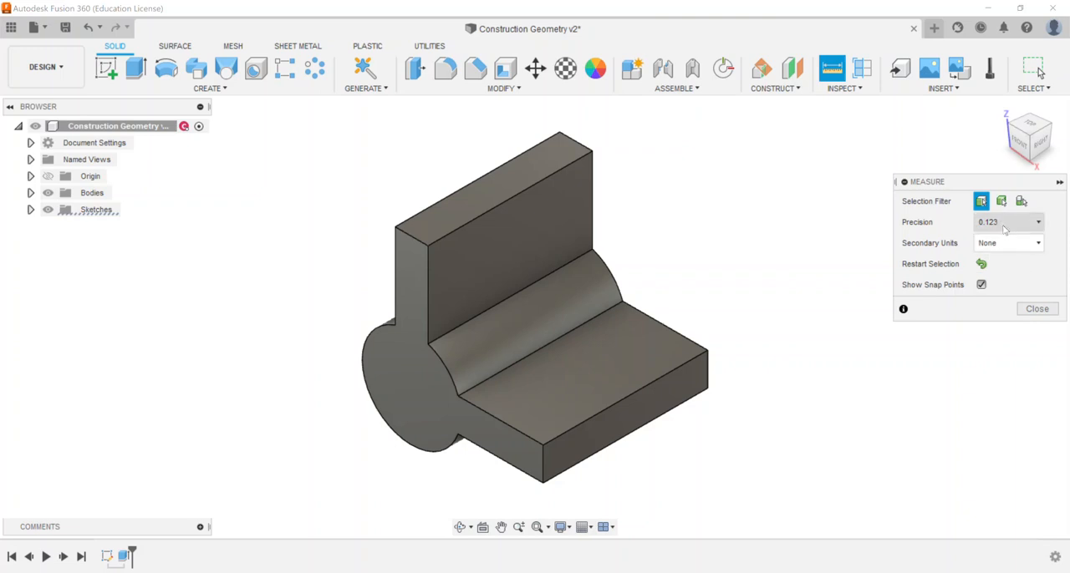
Step: Keep 0.123 precision, add millimetres as secondary units and toggle snap points
{"action": "left_click", "coordinate": [1038, 220]}
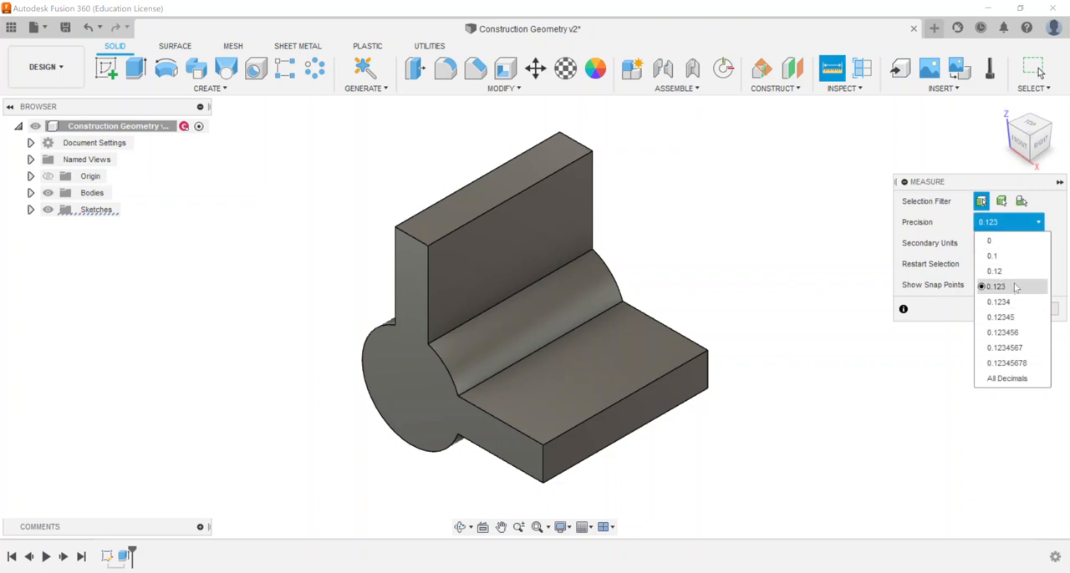
{"action": "left_click", "coordinate": [994, 286]}
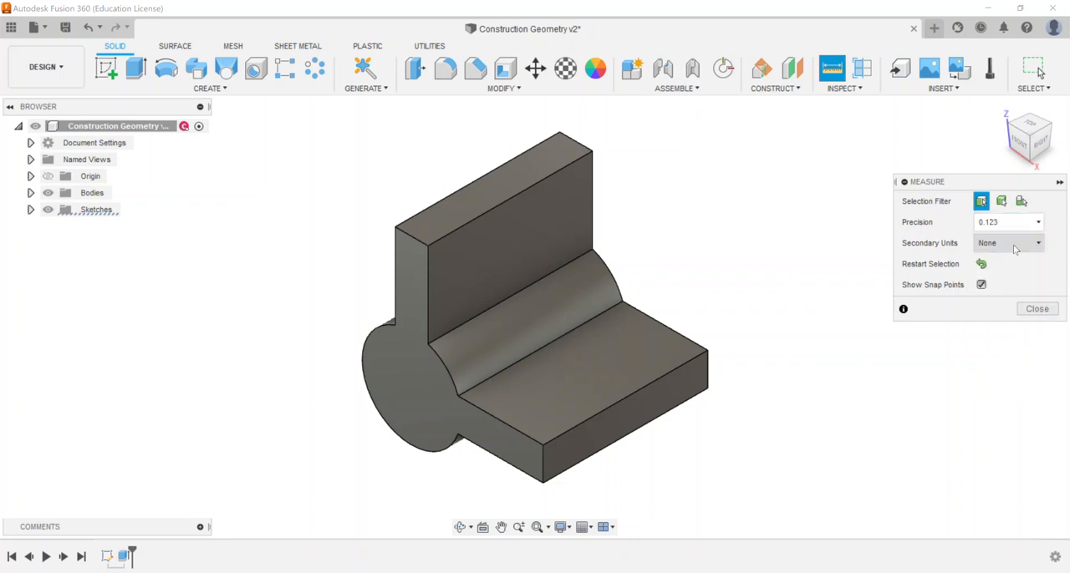
{"action": "mouse_move", "coordinate": [1016, 271]}
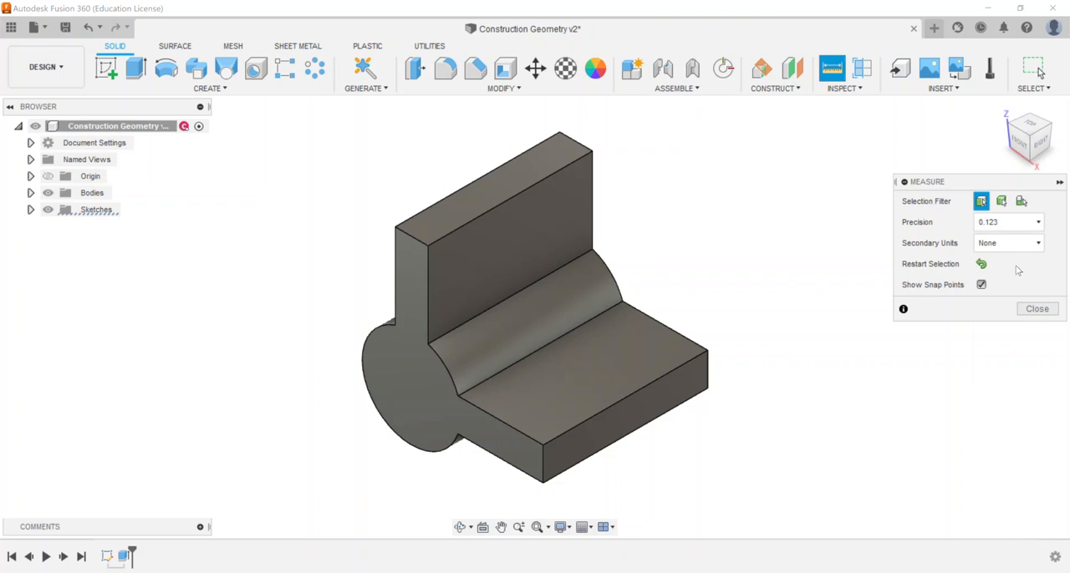
{"action": "left_click", "coordinate": [1010, 244]}
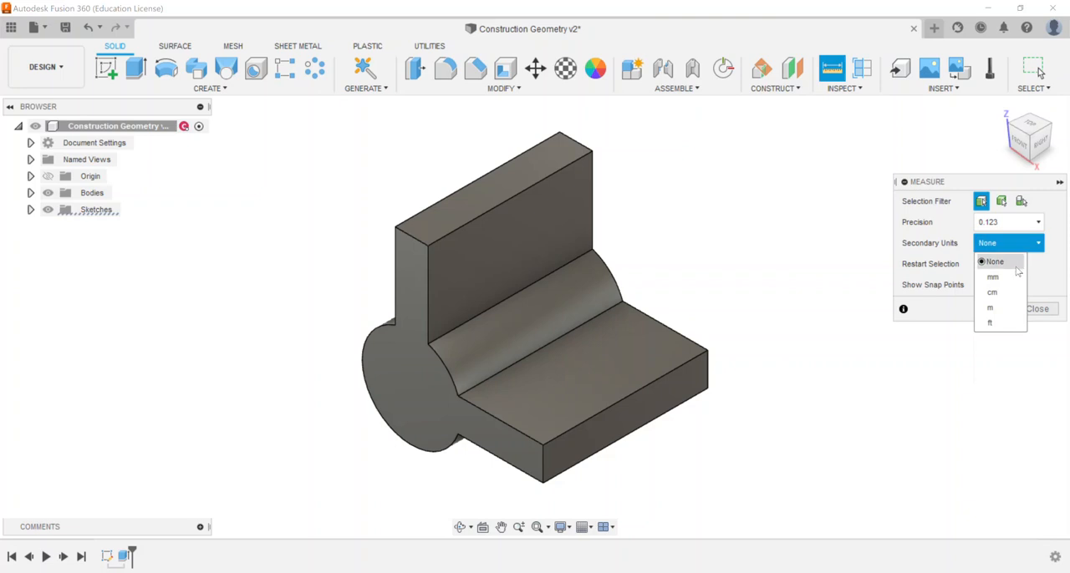
{"action": "left_click", "coordinate": [990, 277]}
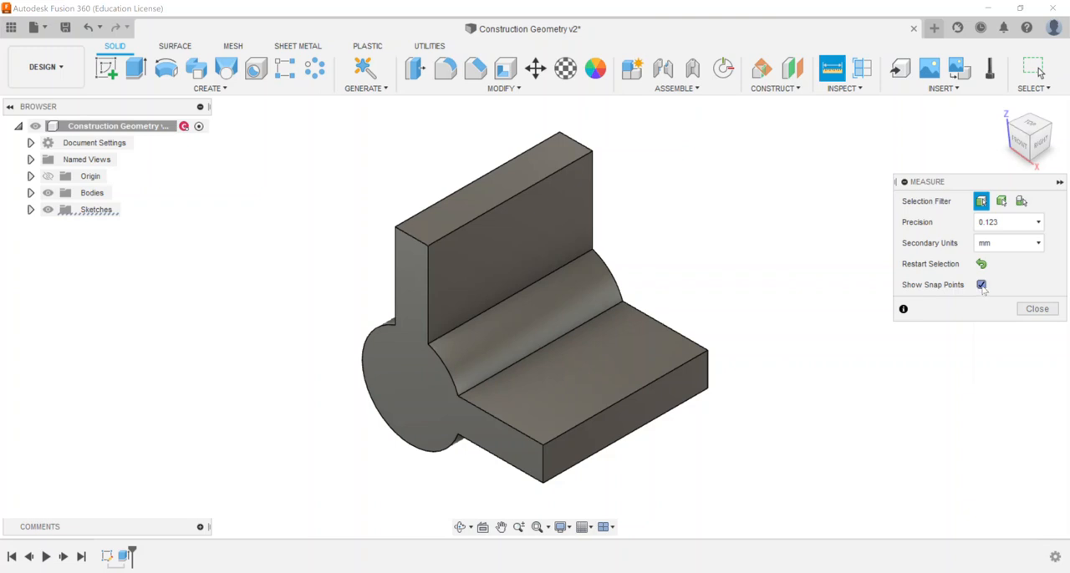
{"action": "left_click", "coordinate": [986, 284]}
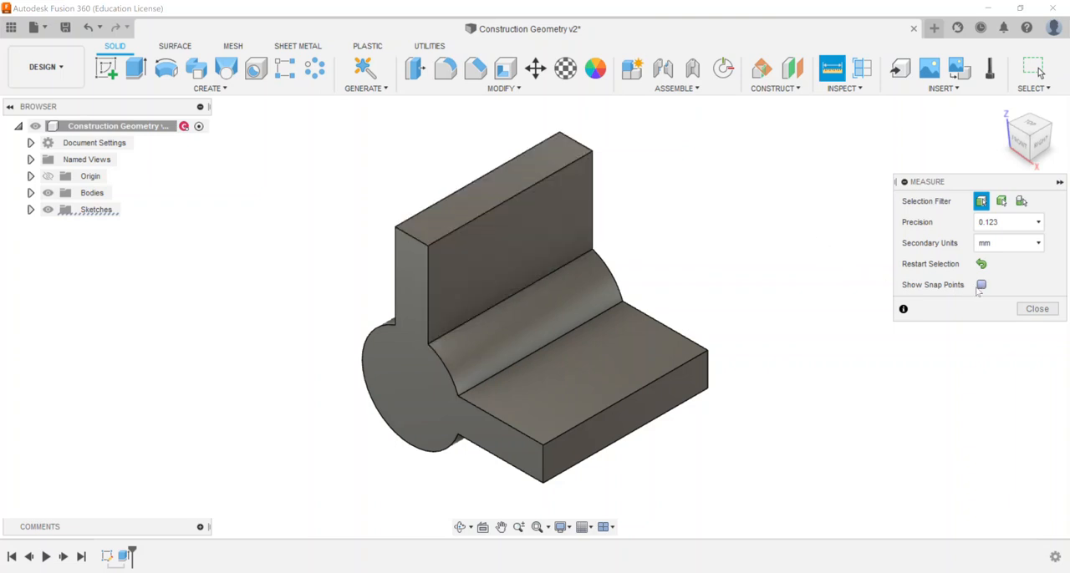
Step: Show snap points, measure 4.00 in between two back-plate vertices, then restart the selection
{"action": "left_click", "coordinate": [980, 285]}
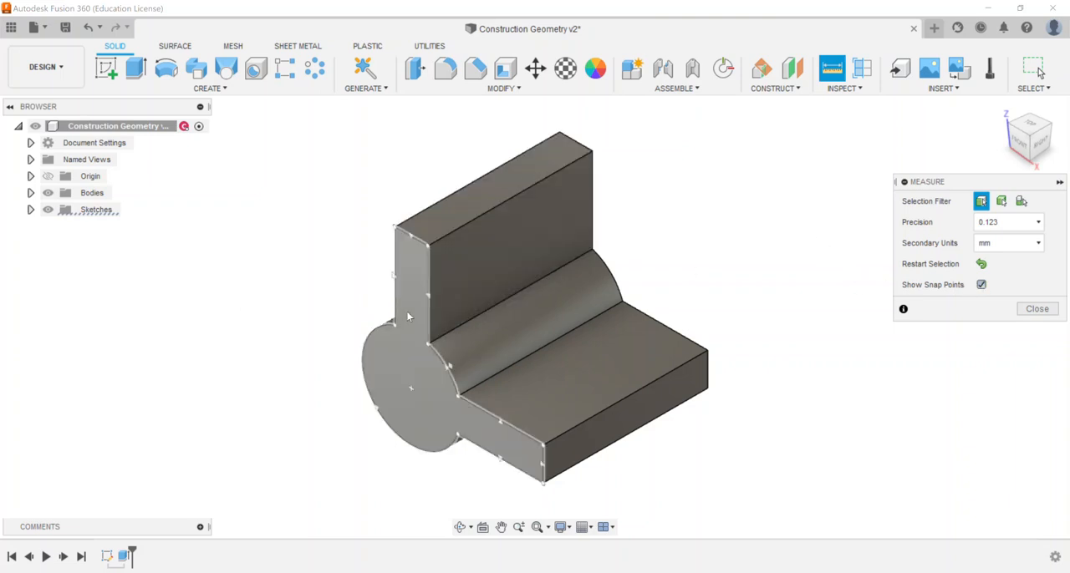
{"action": "mouse_move", "coordinate": [411, 291]}
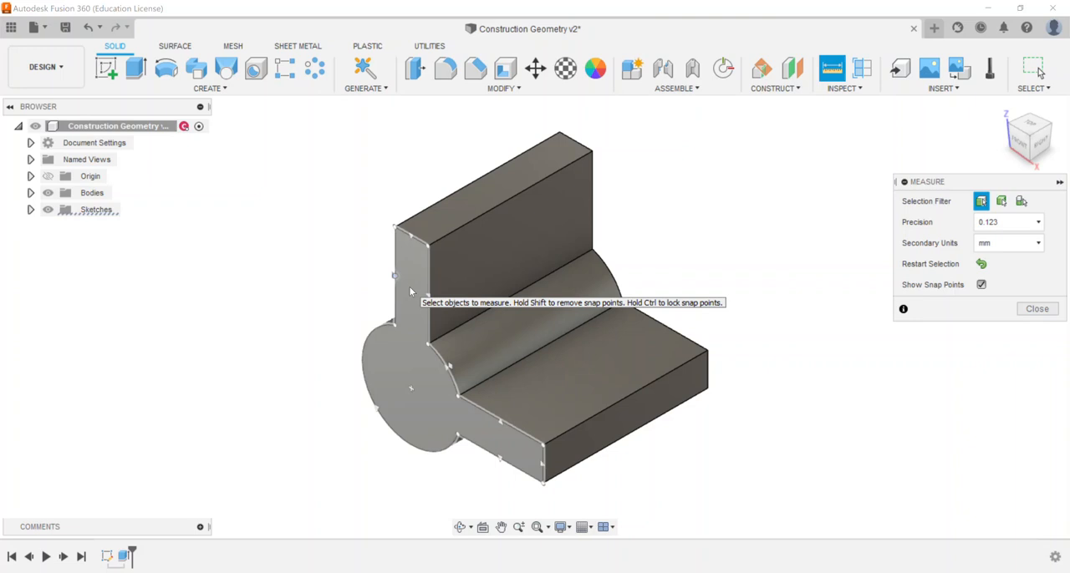
{"action": "mouse_move", "coordinate": [414, 348]}
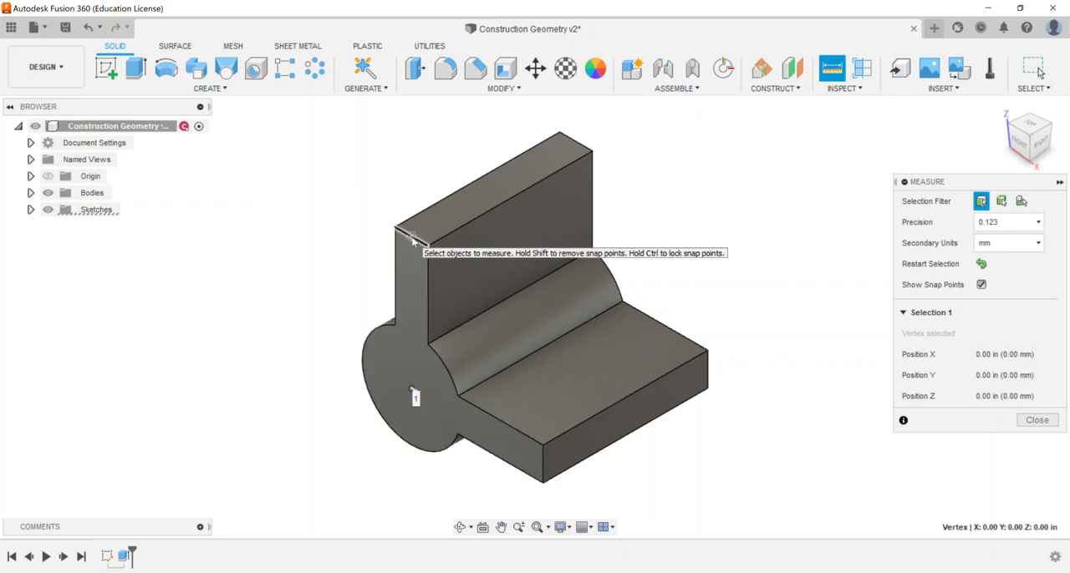
{"action": "left_click", "coordinate": [408, 242]}
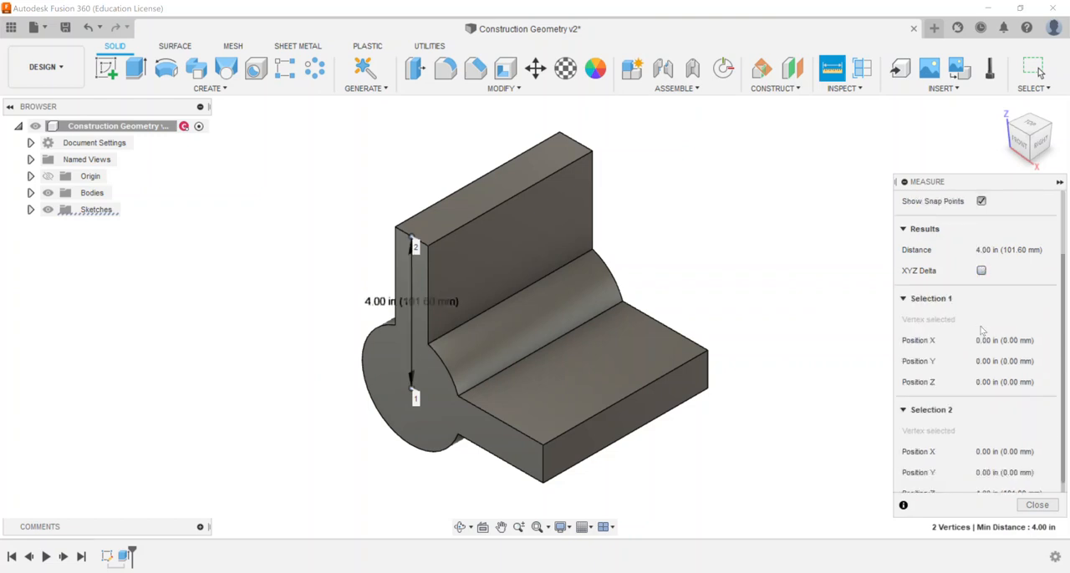
{"action": "scroll", "scroll_direction": "down", "scroll_amount": 3}
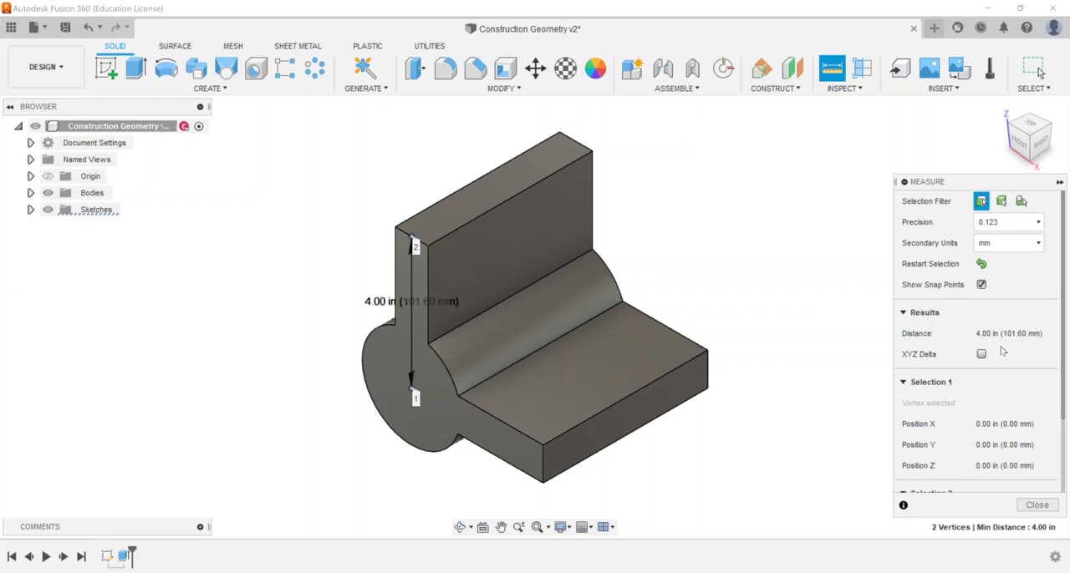
{"action": "mouse_move", "coordinate": [950, 267]}
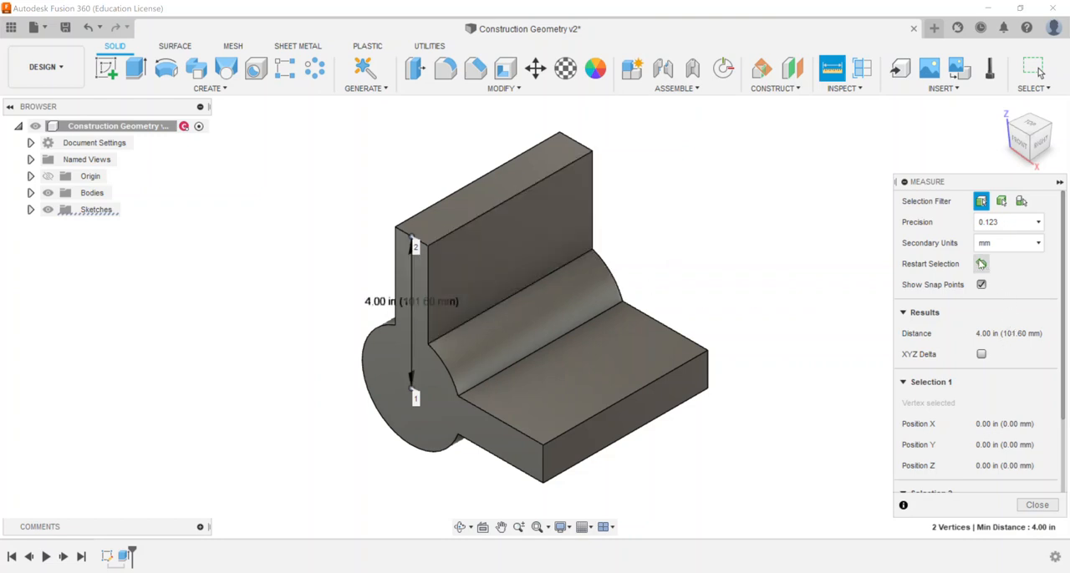
{"action": "left_click", "coordinate": [979, 264]}
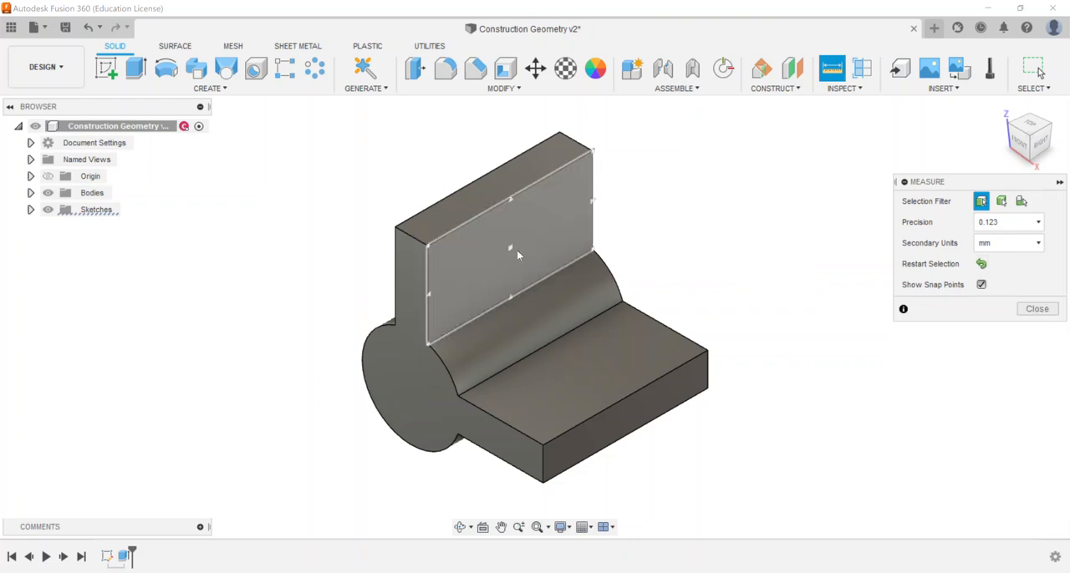
Step: Measure the cylinder's circular edge: 1.50 in radius, 3.00 in diameter, 6.049 in length
{"action": "left_click", "coordinate": [428, 252]}
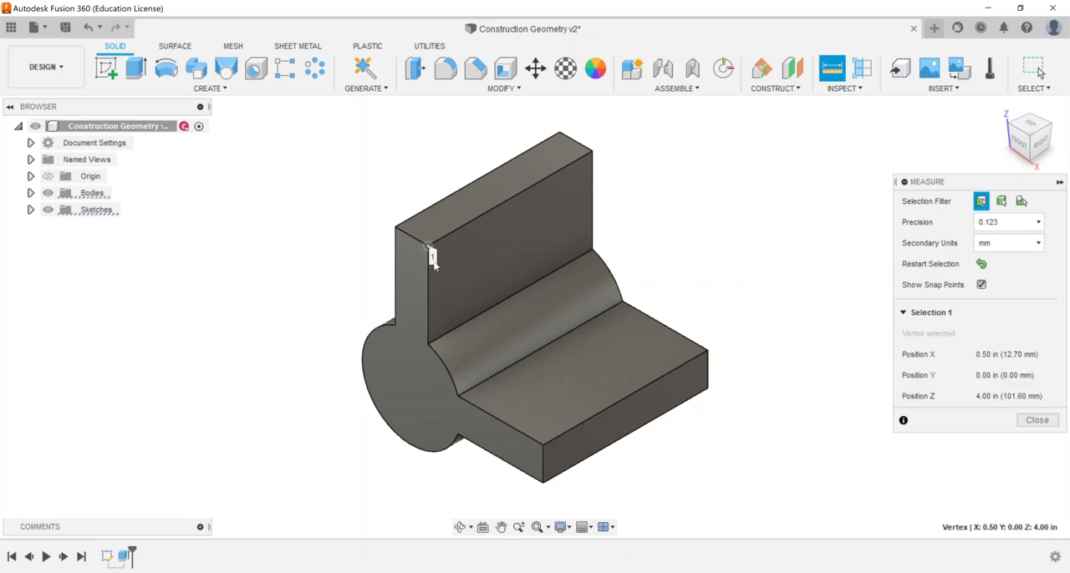
{"action": "left_click", "coordinate": [539, 448]}
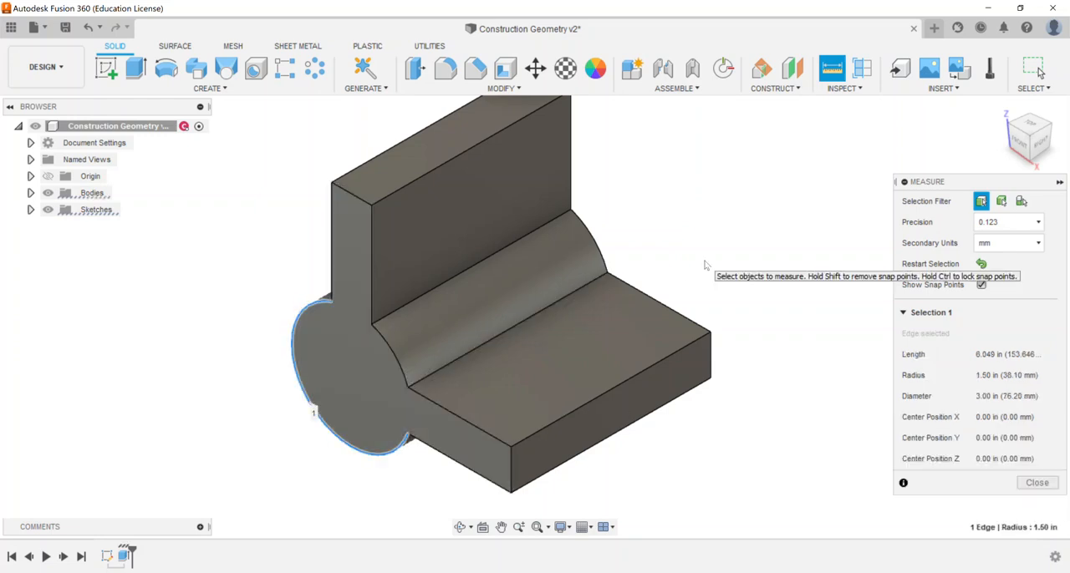
{"action": "mouse_move", "coordinate": [335, 341]}
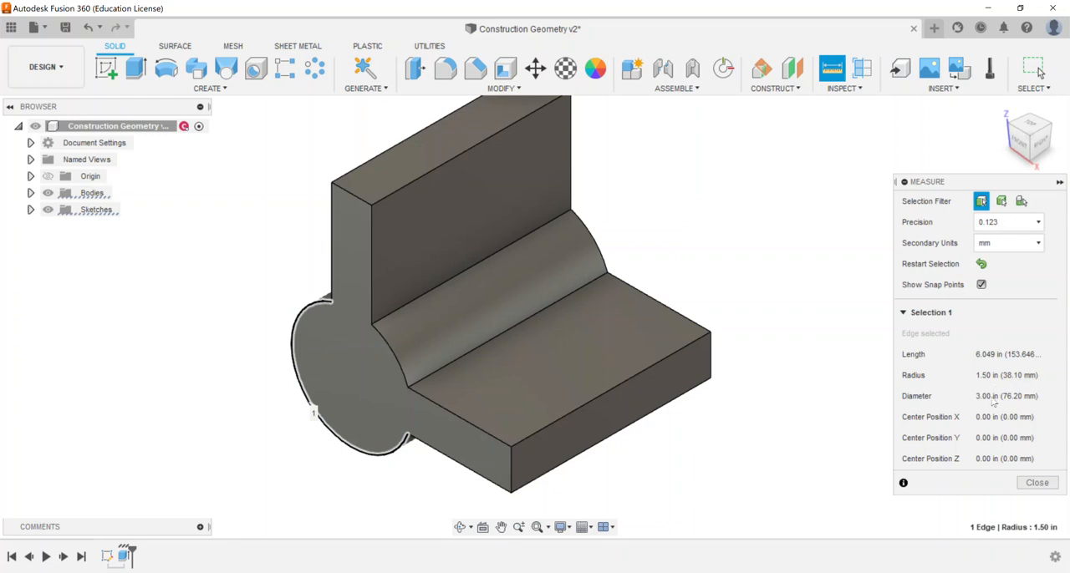
{"action": "mouse_move", "coordinate": [983, 402]}
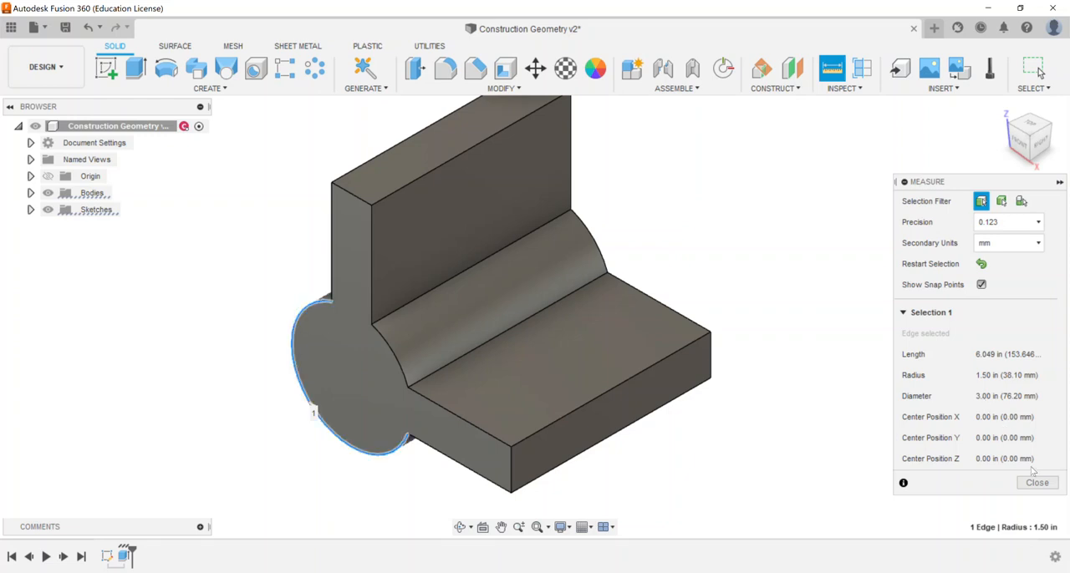
Step: Close Measure and start a Section Analysis cut through the bracket at -2.50 in
{"action": "left_click", "coordinate": [1036, 483]}
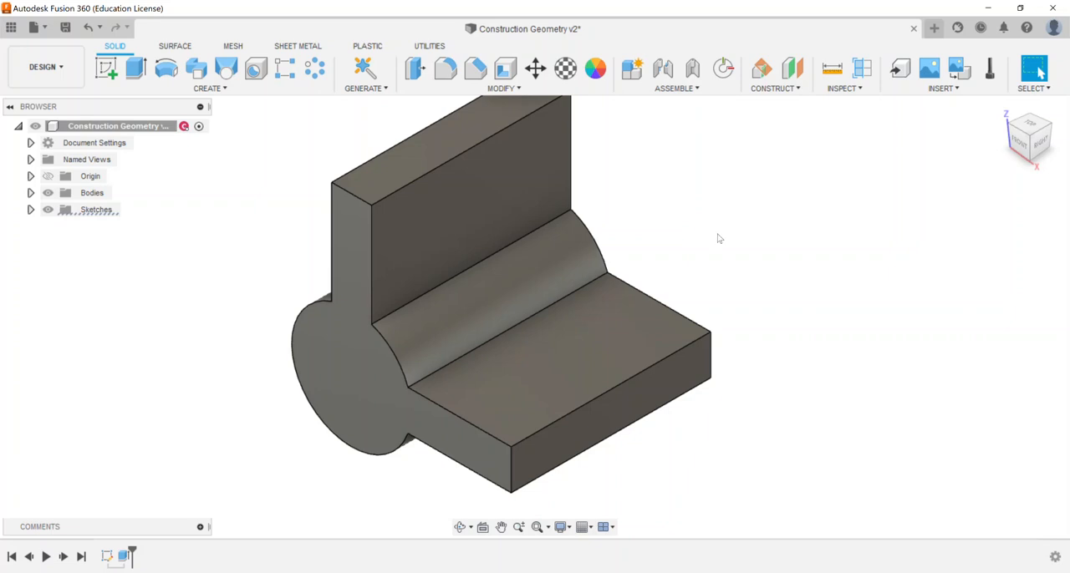
{"action": "left_click", "coordinate": [838, 87]}
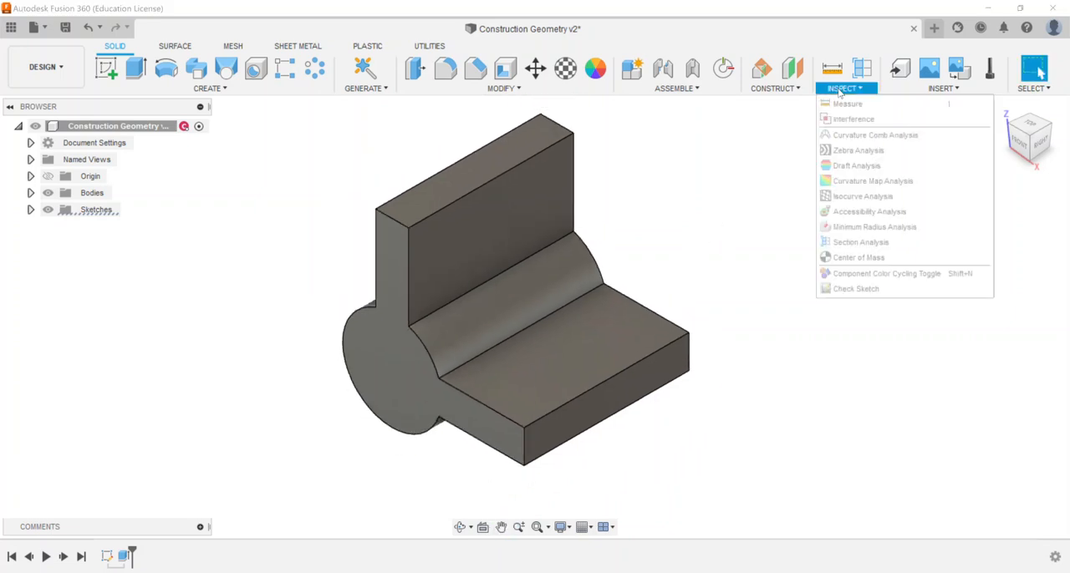
{"action": "mouse_move", "coordinate": [859, 240]}
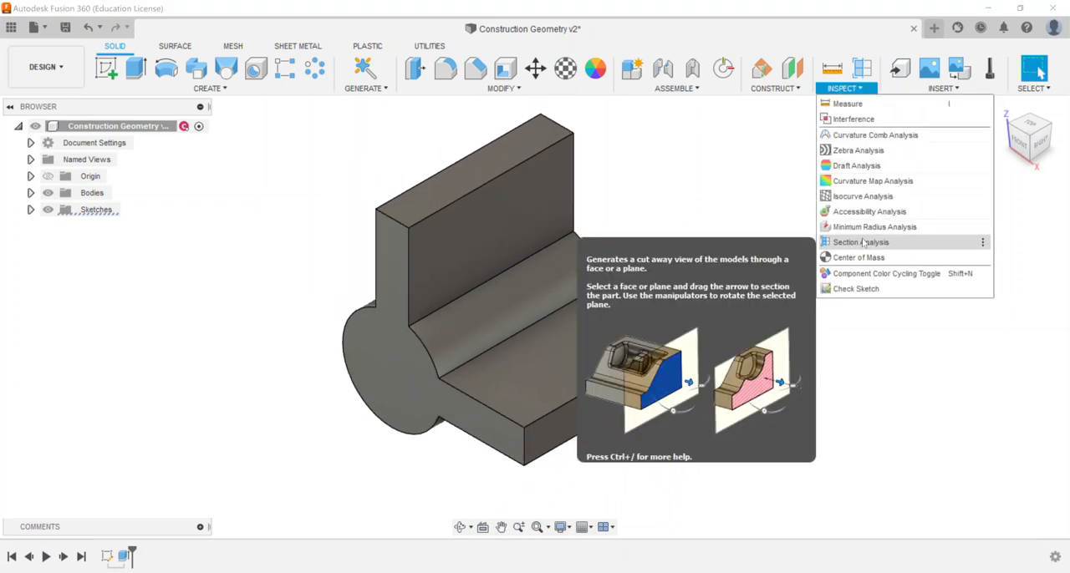
{"action": "left_click", "coordinate": [863, 241]}
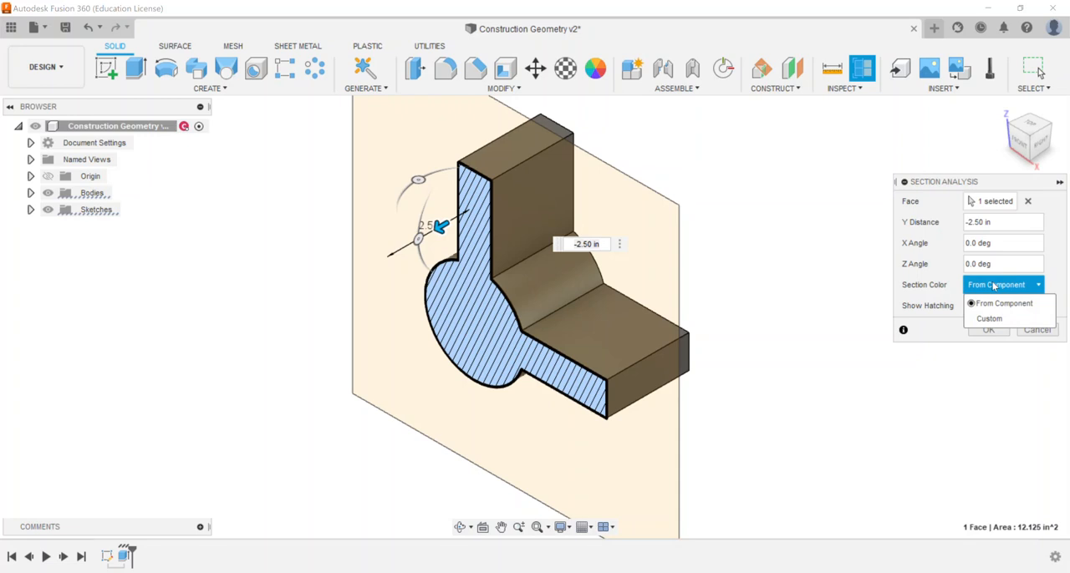
{"action": "left_click", "coordinate": [1006, 305]}
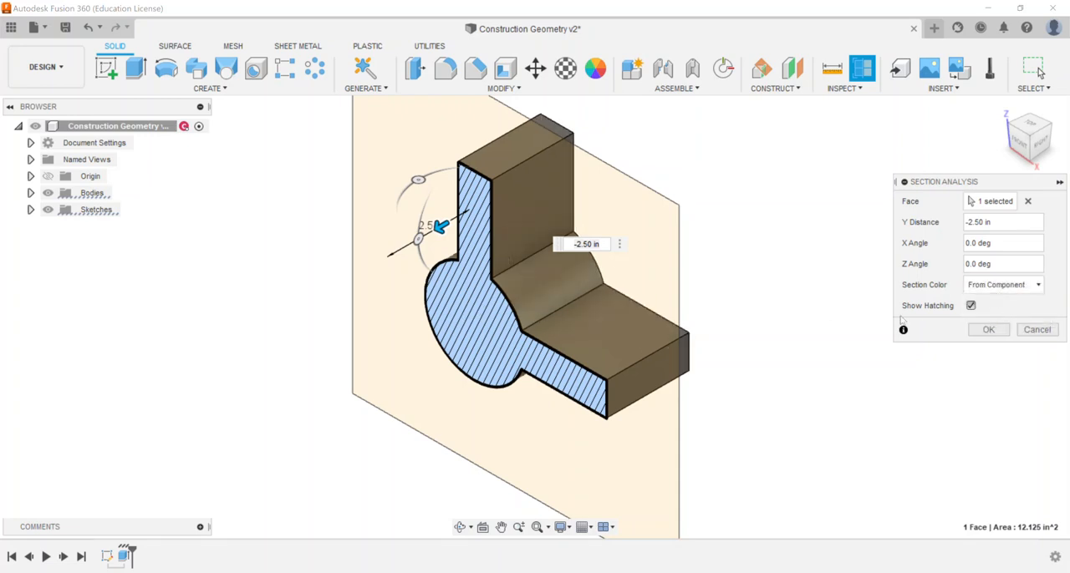
{"action": "left_click", "coordinate": [970, 307]}
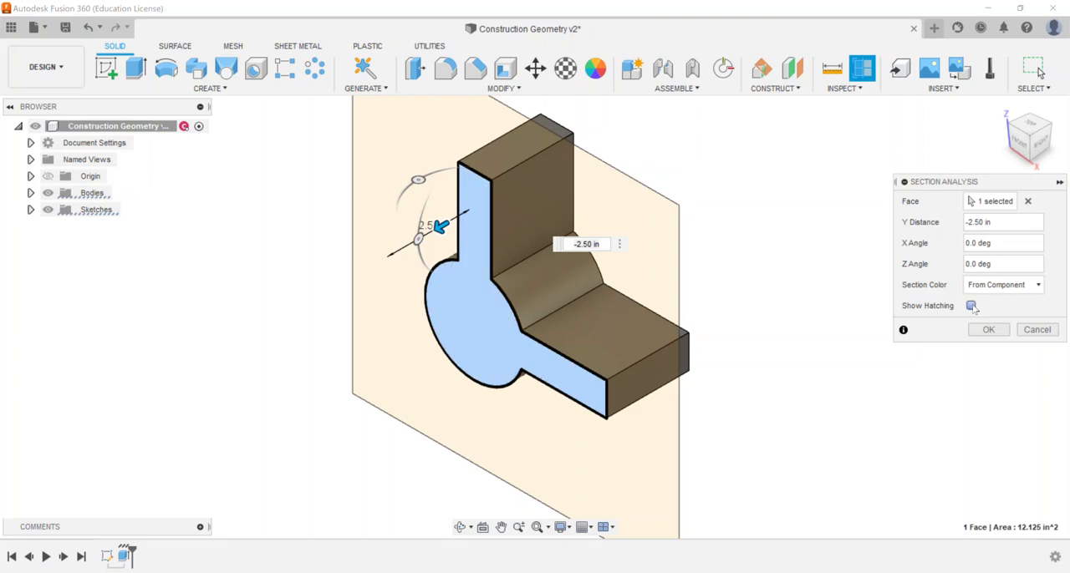
{"action": "left_click", "coordinate": [969, 305]}
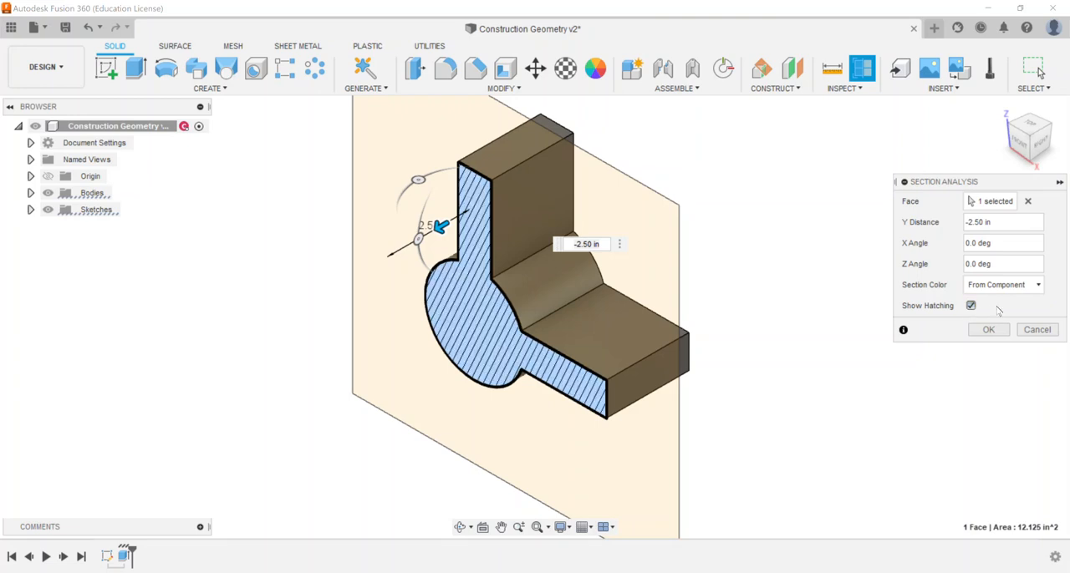
{"action": "mouse_move", "coordinate": [978, 308]}
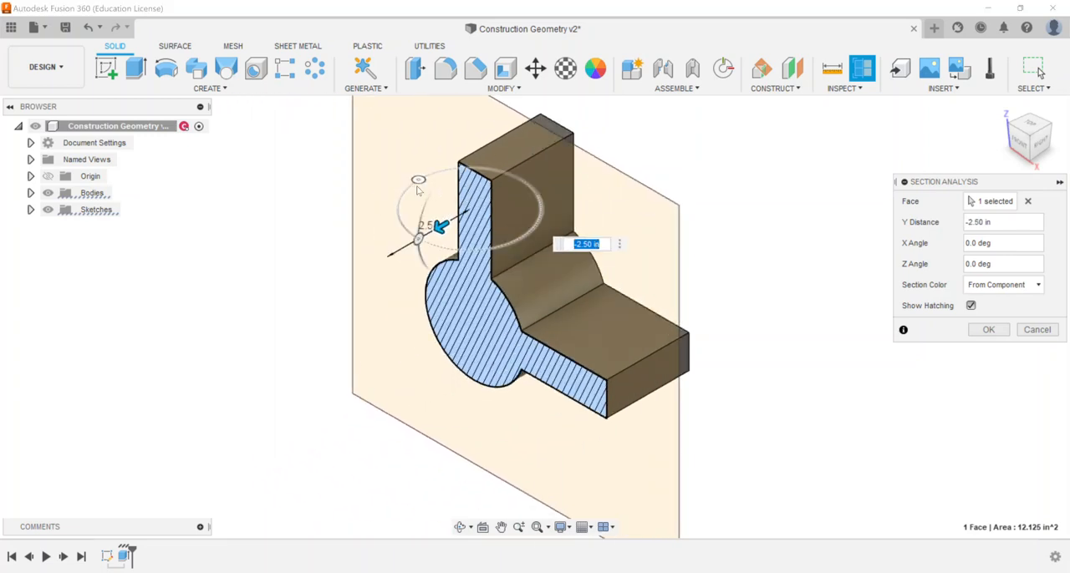
Step: Swing the section plane through 15, -30 and 35 degrees, set 0.0 deg and keep it as Section1
{"action": "left_click_drag", "start_coordinate": [418, 226], "coordinate": [418, 220]}
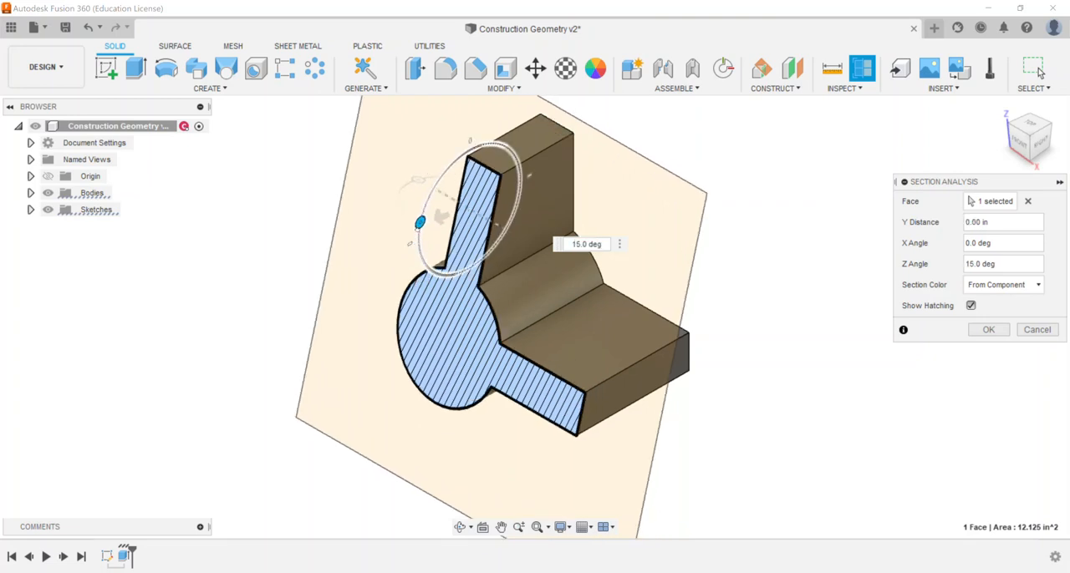
{"action": "left_click_drag", "start_coordinate": [420, 222], "coordinate": [425, 204]}
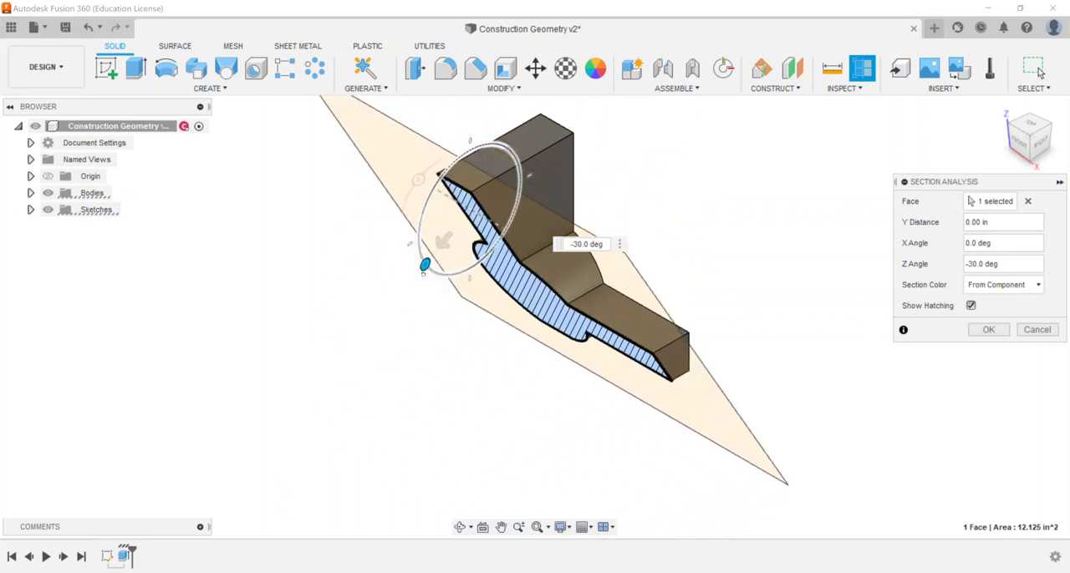
{"action": "left_click_drag", "start_coordinate": [425, 266], "coordinate": [432, 189]}
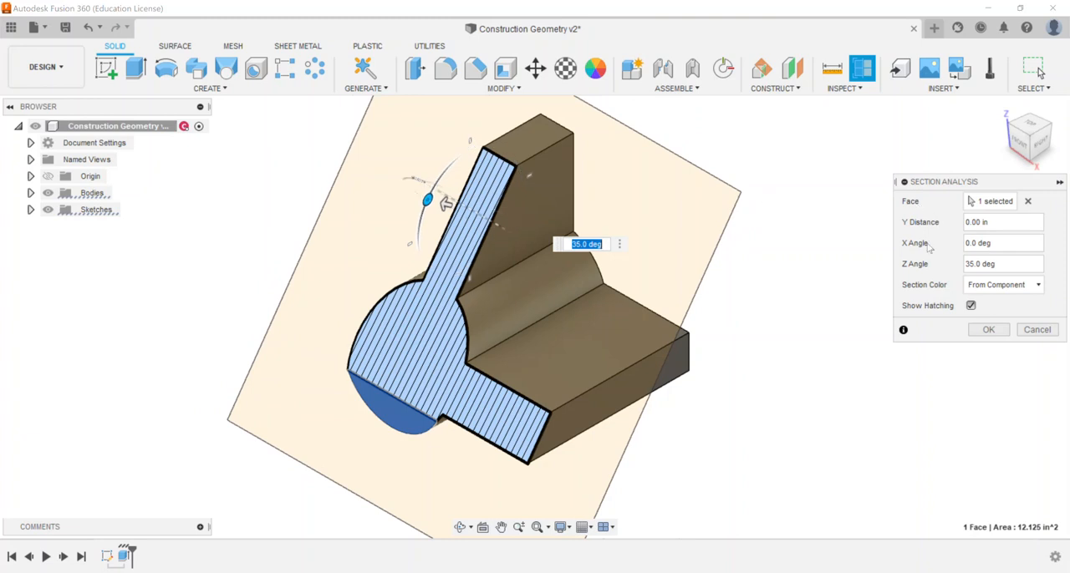
{"action": "type", "text": "0.0 deg"}
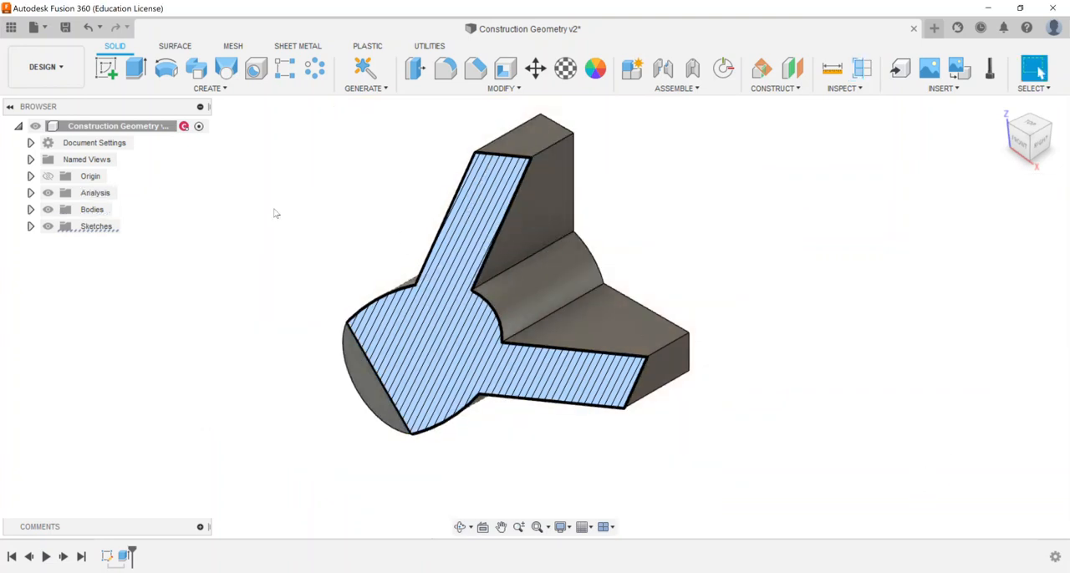
{"action": "mouse_move", "coordinate": [354, 196]}
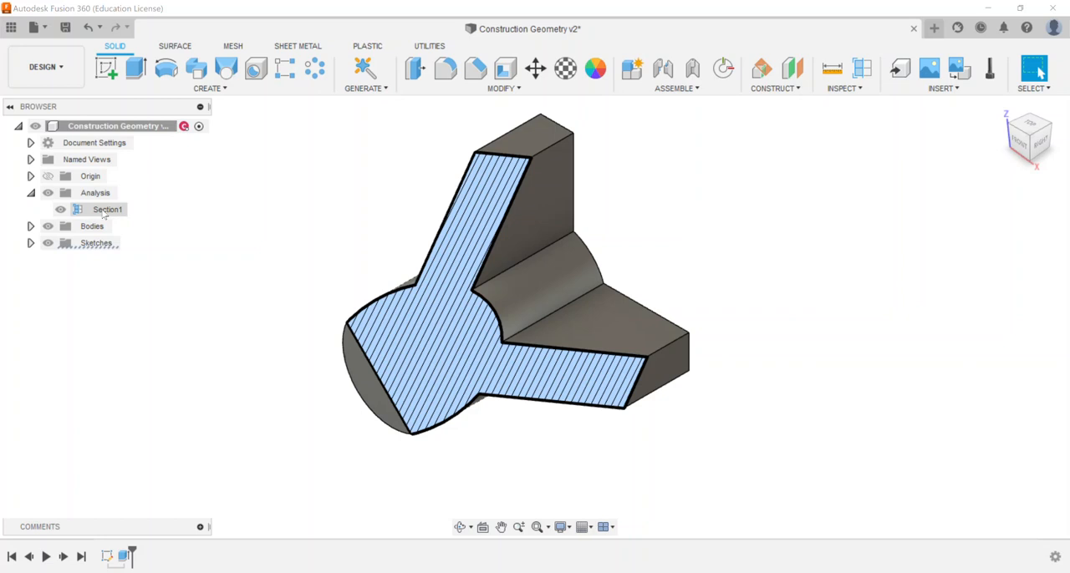
Step: Toggle Section1's visibility, edit it with 4.00, then delete the section analysis
{"action": "left_click", "coordinate": [62, 208]}
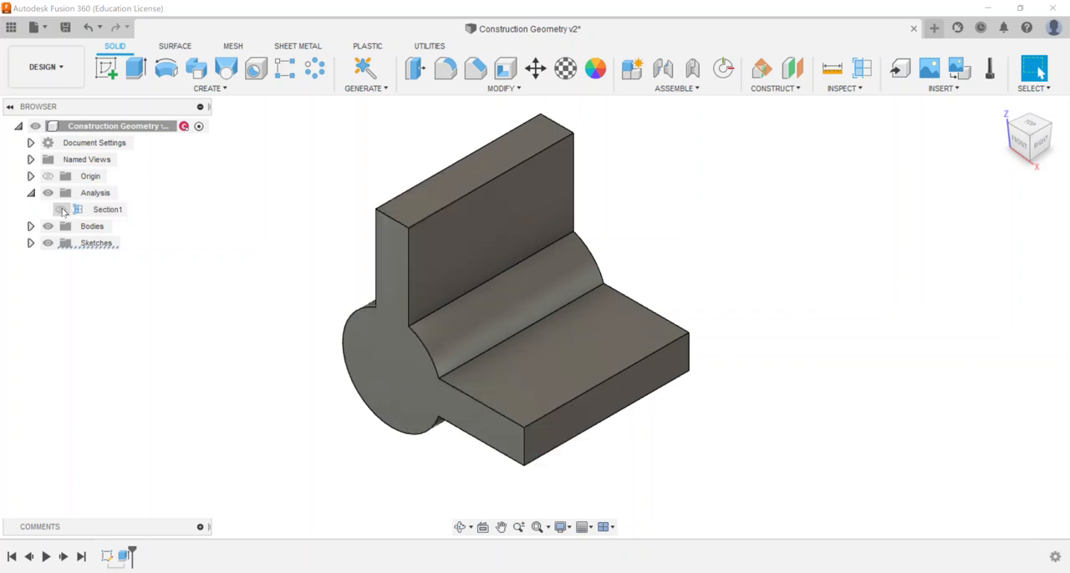
{"action": "left_click", "coordinate": [62, 210]}
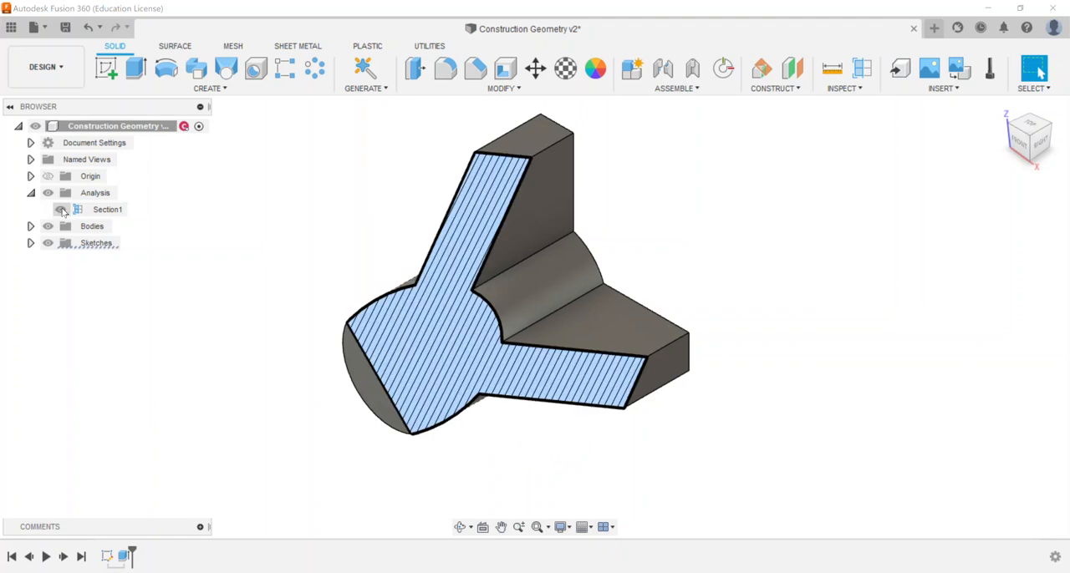
{"action": "right_click", "coordinate": [107, 209]}
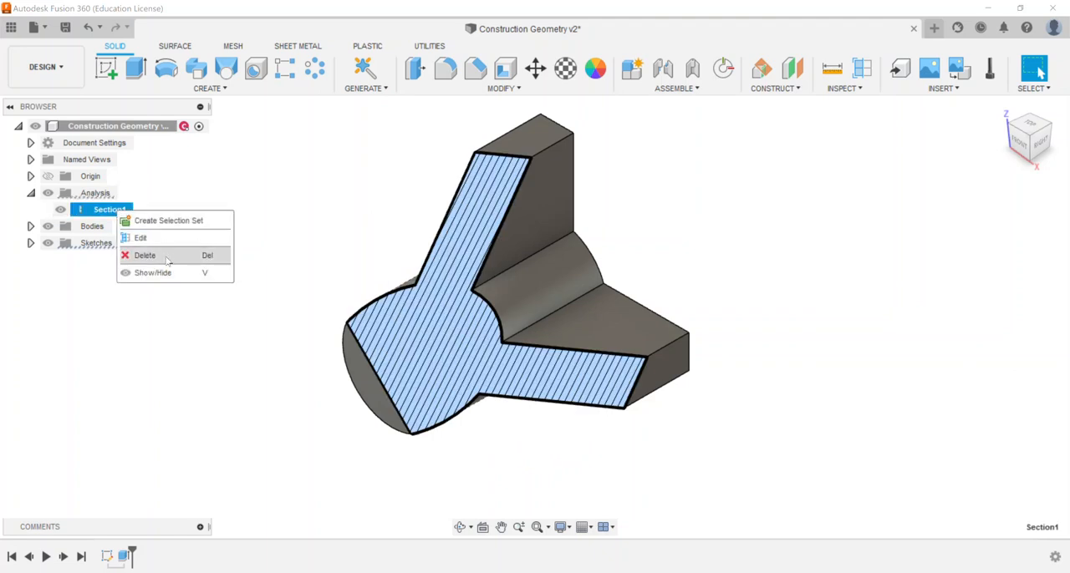
{"action": "left_click", "coordinate": [141, 238]}
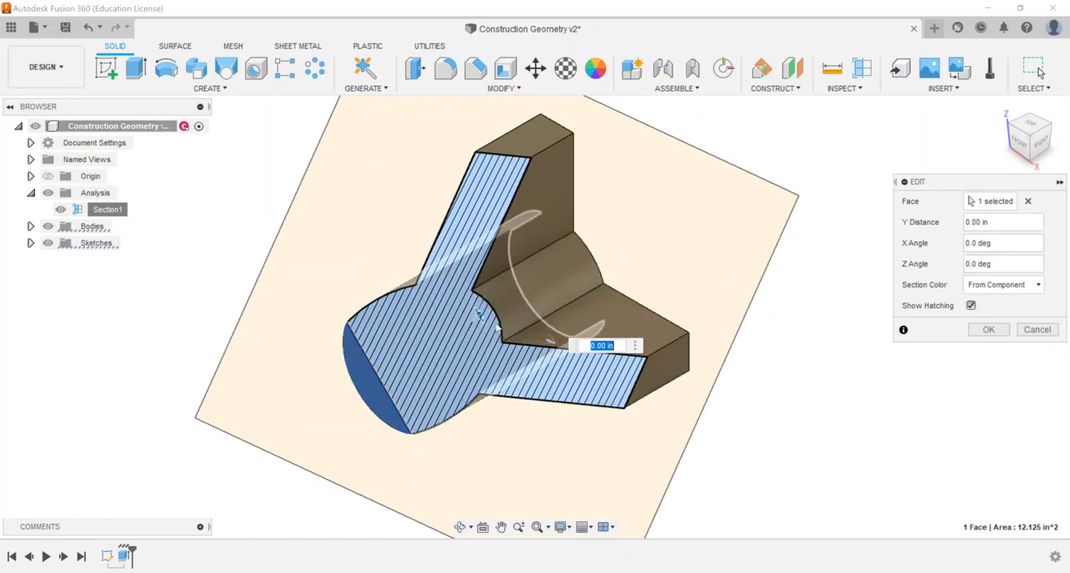
{"action": "type", "text": "4.00"}
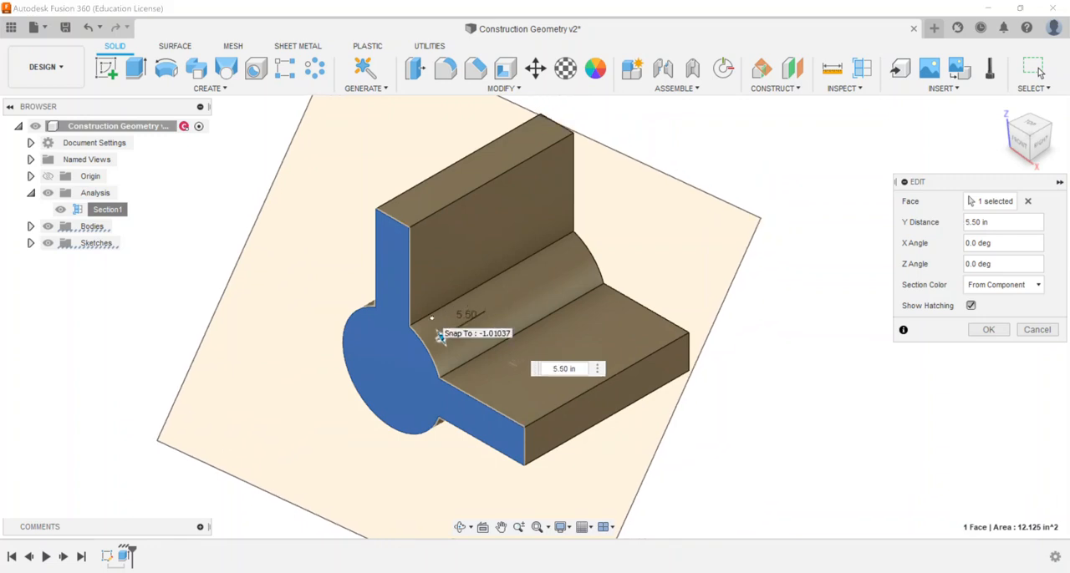
{"action": "left_click", "coordinate": [988, 329]}
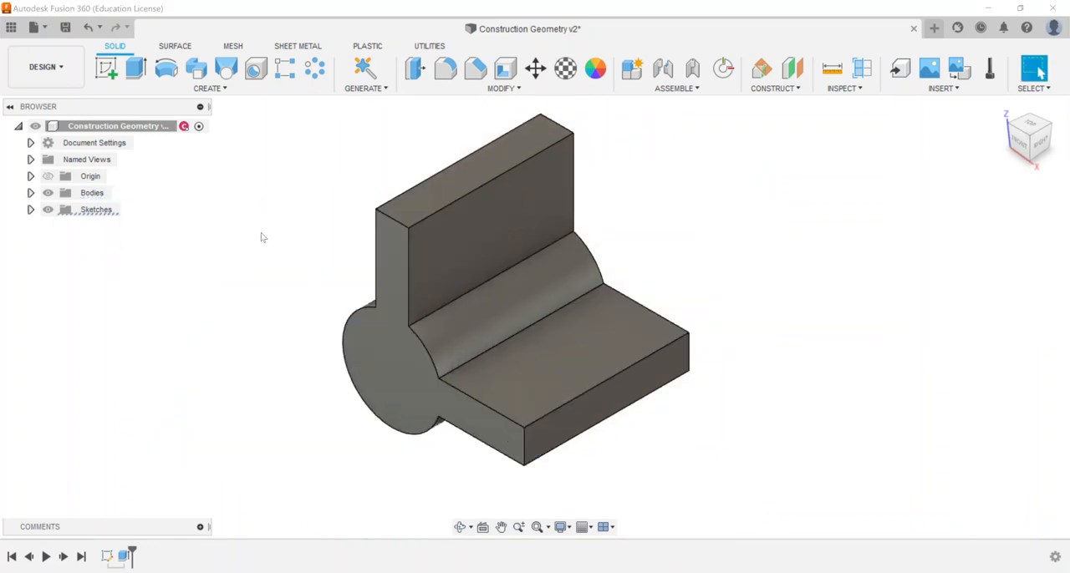
{"action": "mouse_move", "coordinate": [767, 271]}
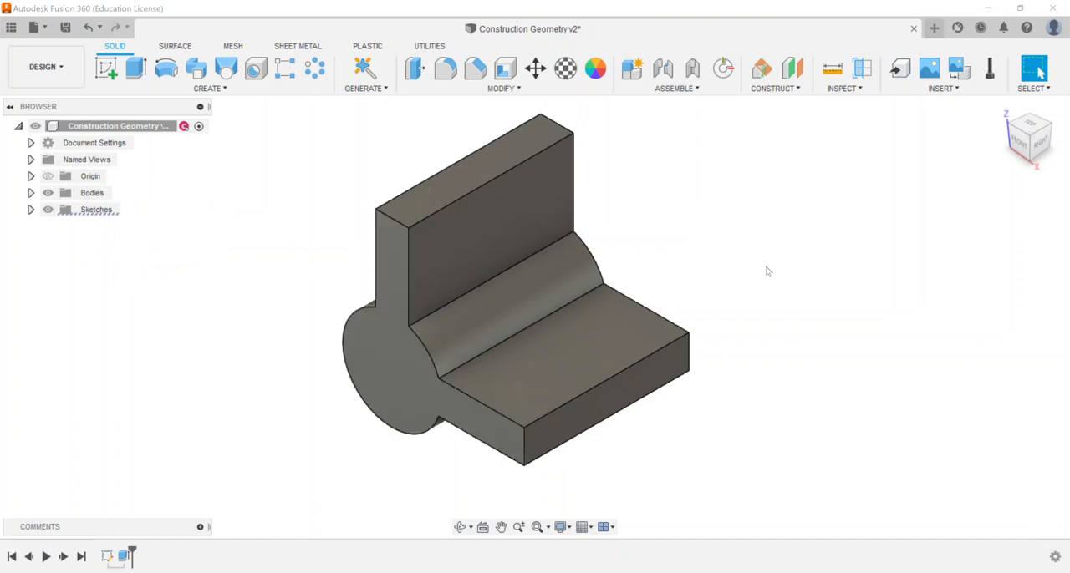
{"action": "mouse_move", "coordinate": [799, 250]}
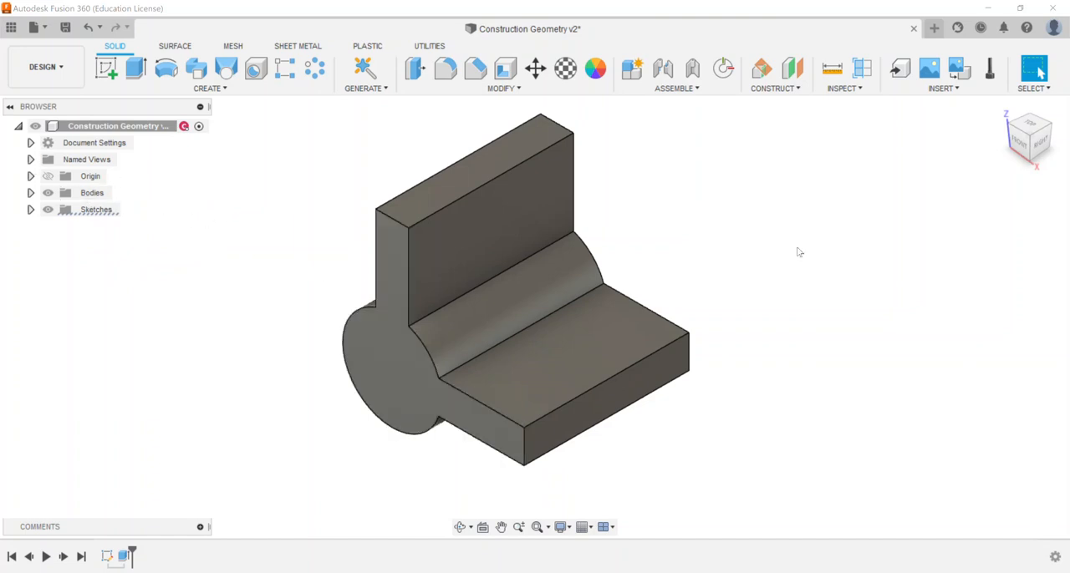